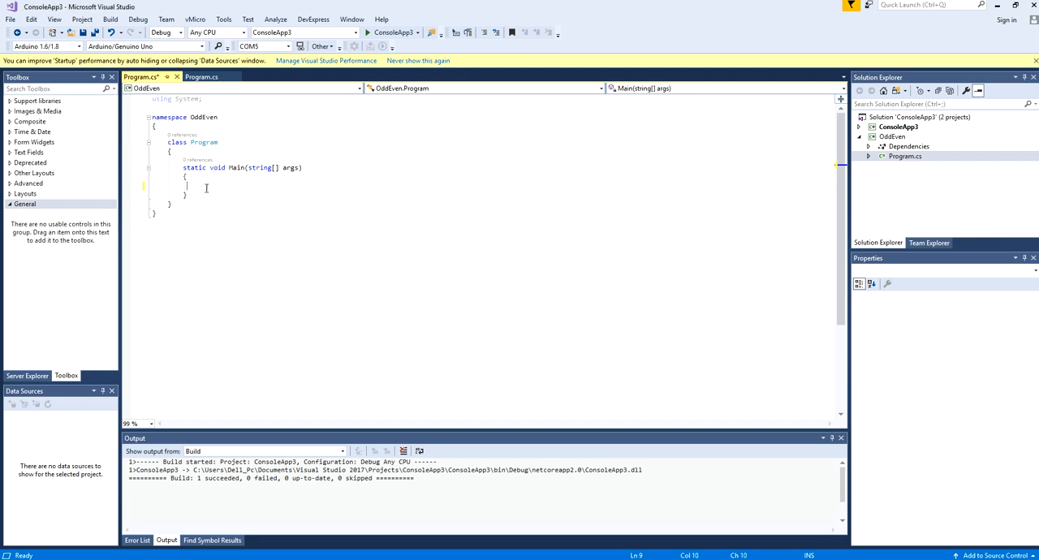
Declare 'int x = 0;' in Main and begin the next line with 'x ='.
{"action": "type", "text": "int"}
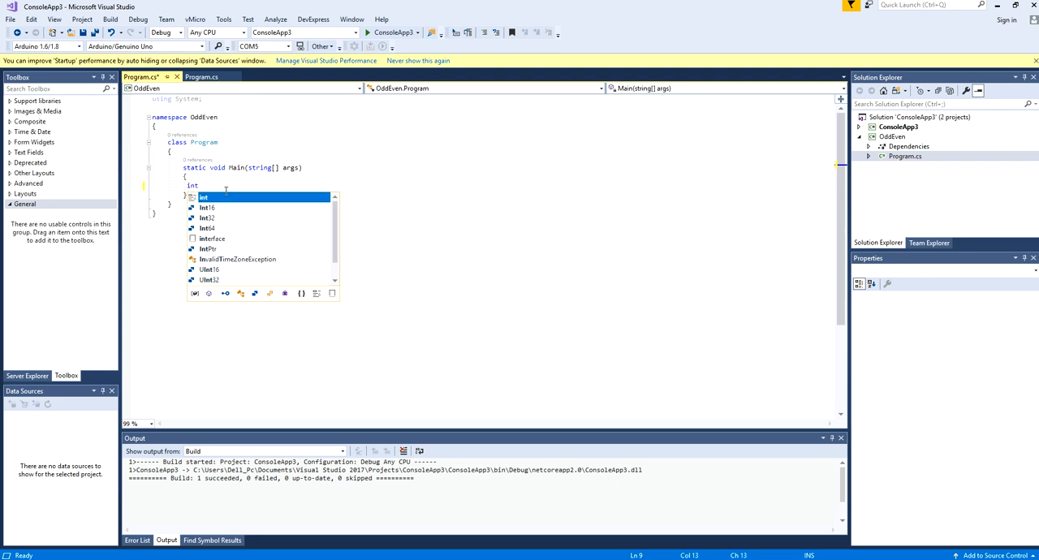
{"action": "type", "text": "x"}
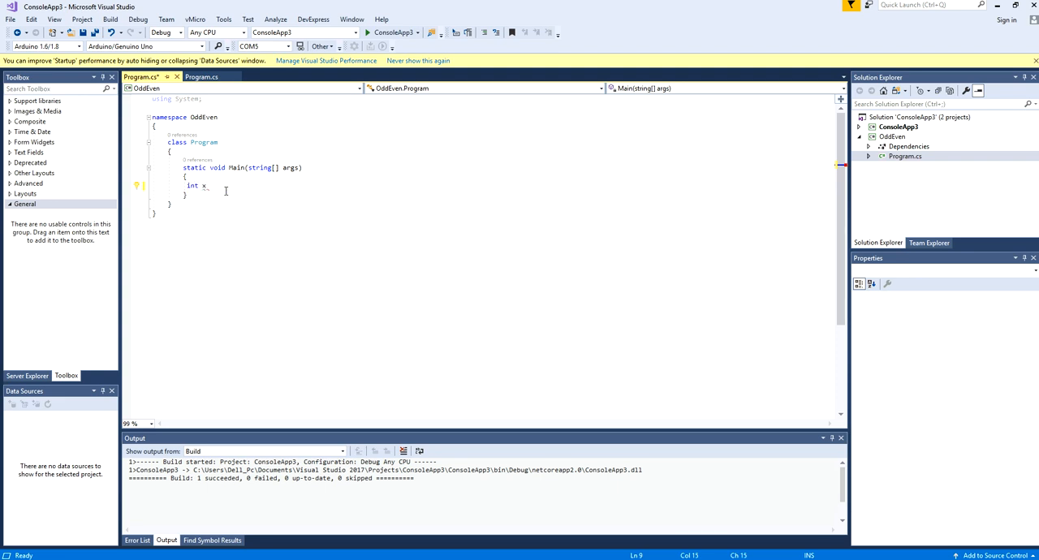
{"action": "type", "text": "= 0"}
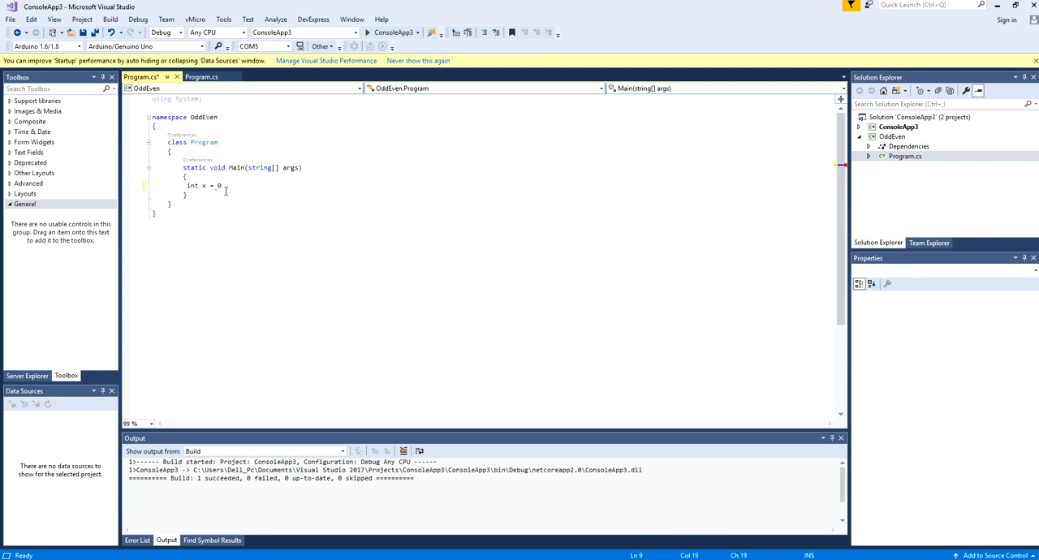
{"action": "type", "text": ";"}
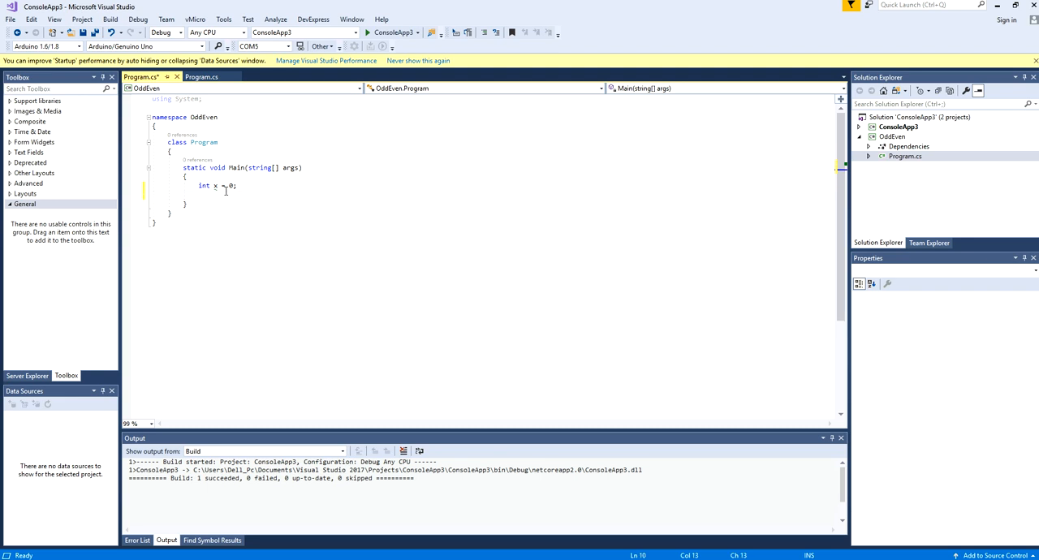
{"action": "type", "text": "x="}
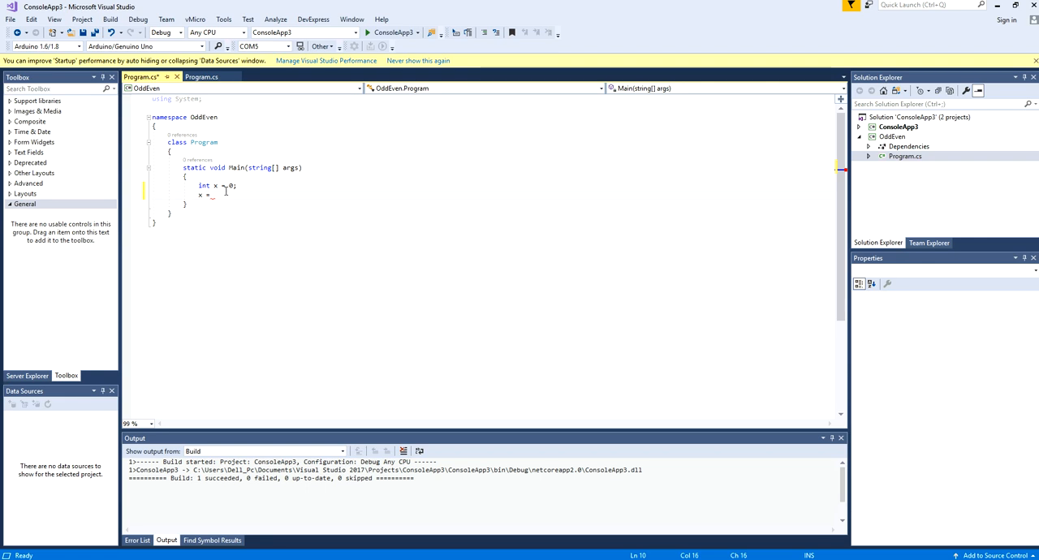
Complete the assignment as 'x = (Console.ReadLine());' using IntelliSense for ReadLine.
{"action": "type", "text": "int"}
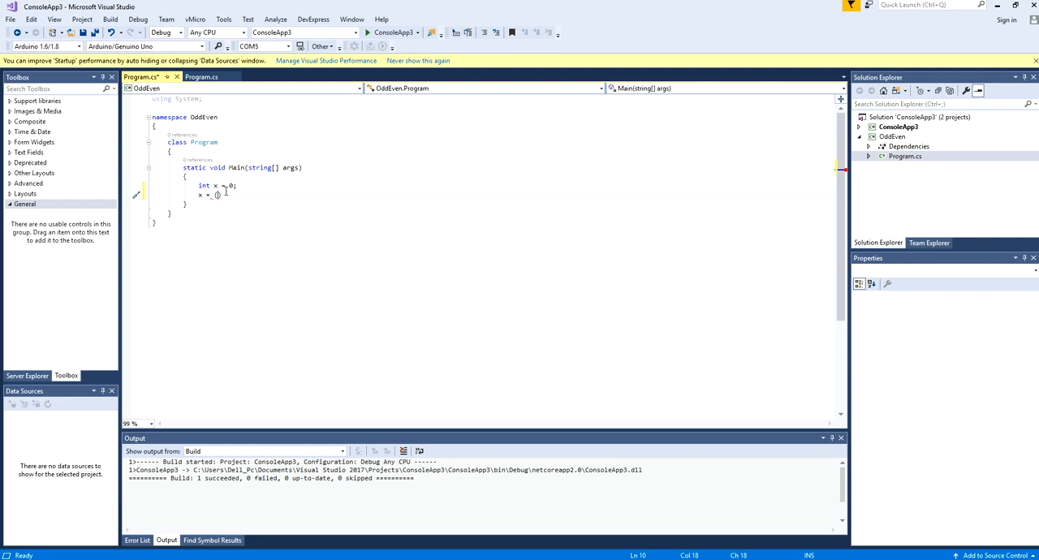
{"action": "type", "text": "cons"}
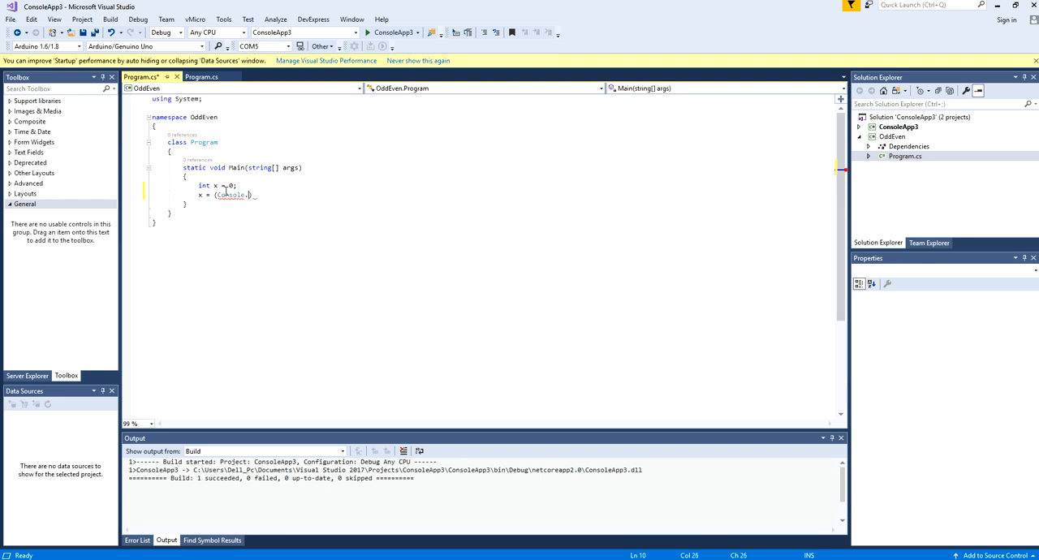
{"action": "type", "text": "re"}
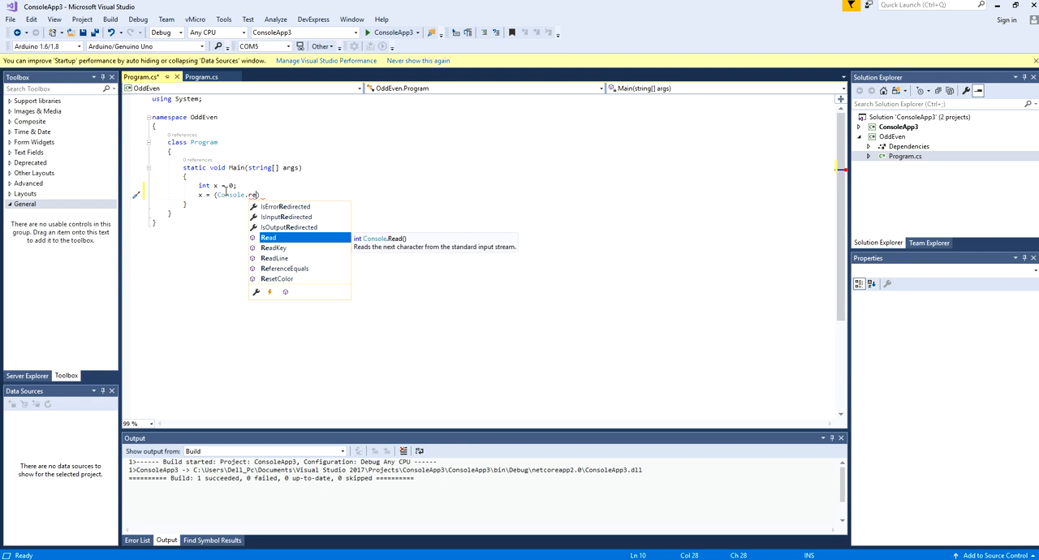
{"action": "type", "text": "dLin"}
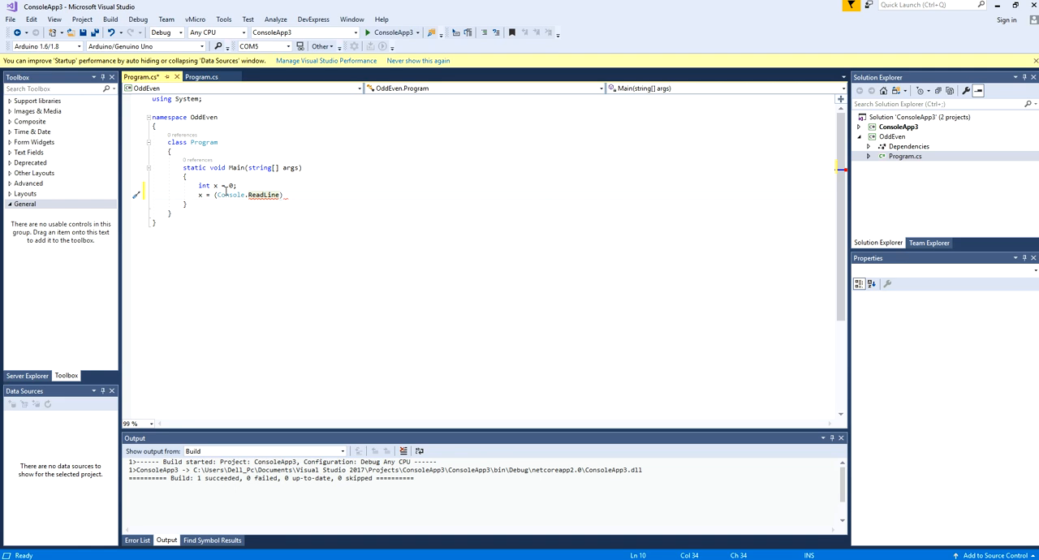
{"action": "type", "text": "("}
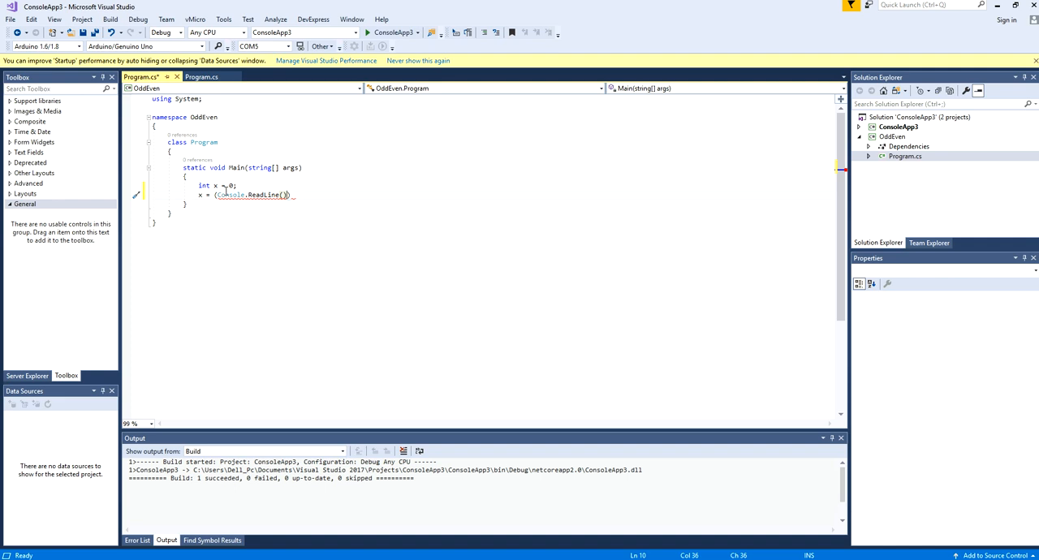
{"action": "type", "text": ";"}
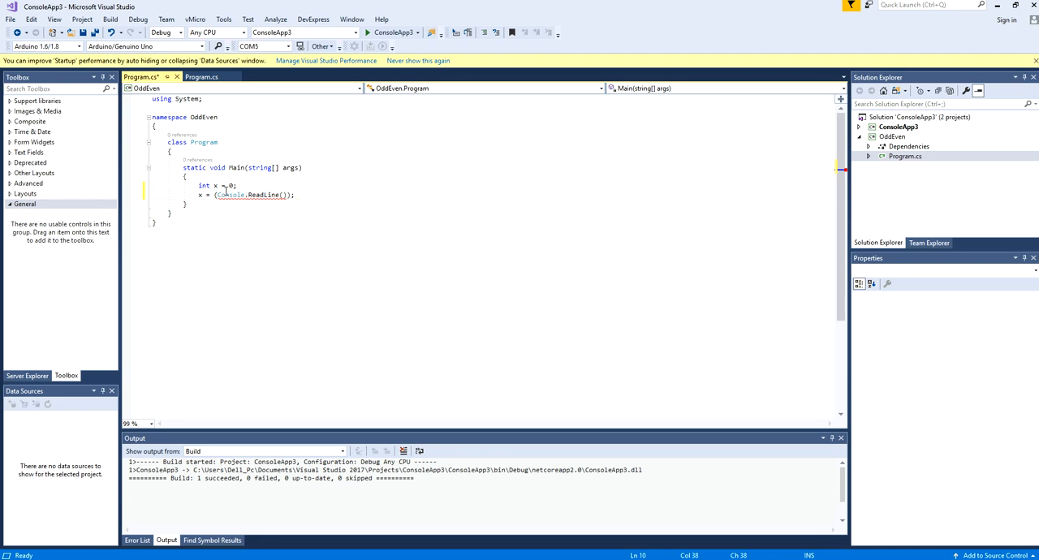
Wrap the Console.ReadLine() call in int.Parse to clear the type error.
{"action": "left_click", "coordinate": [236, 195]}
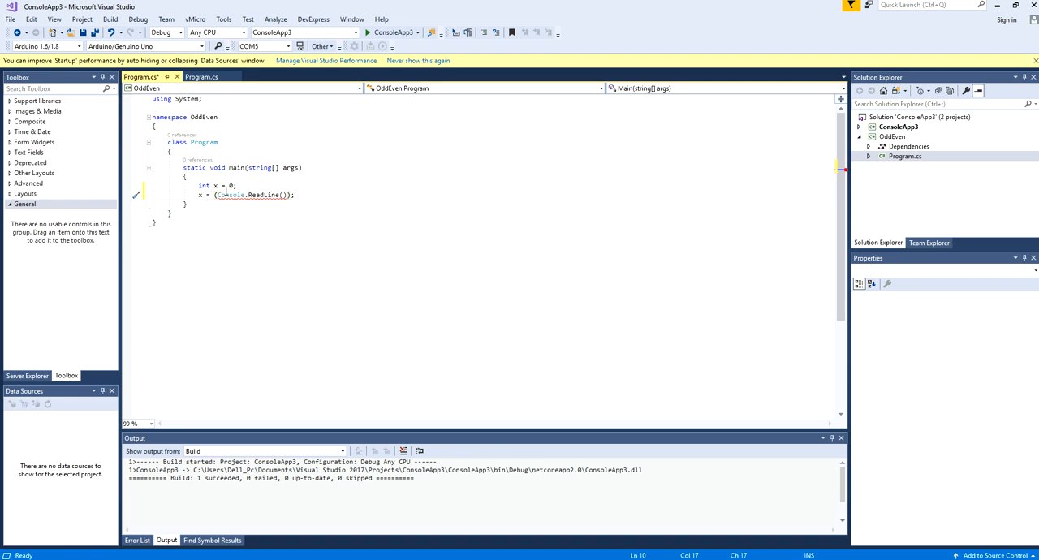
{"action": "type", "text": "int.Parse"}
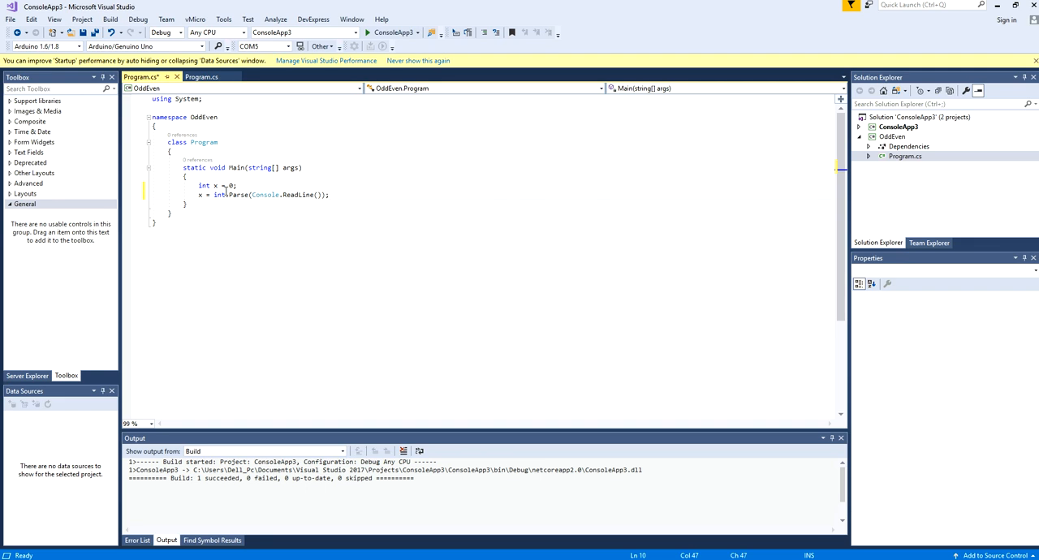
Add the condition 'if (x % 2 == 0)' below the assignment line.
{"action": "type", "text": "i"}
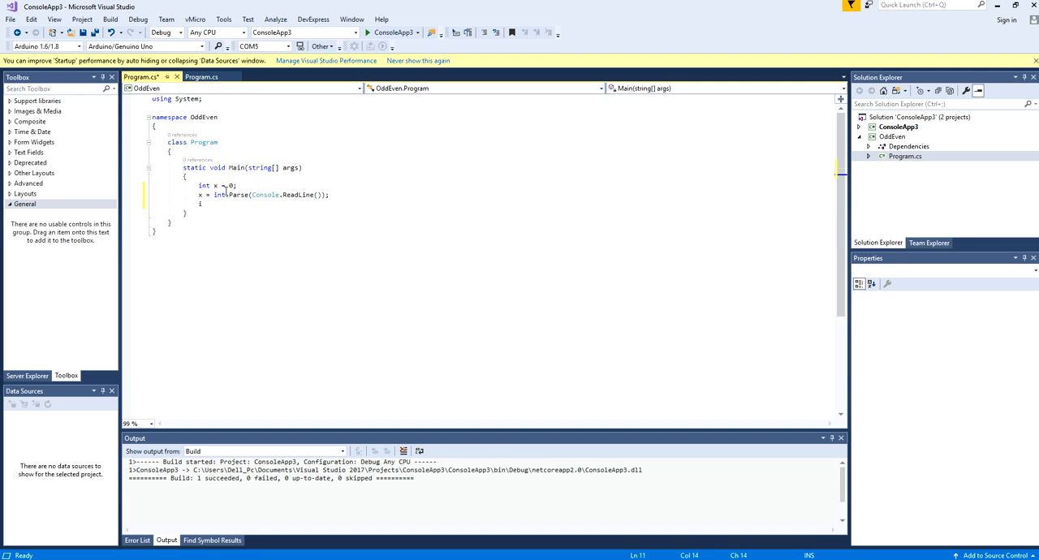
{"action": "type", "text": "f"}
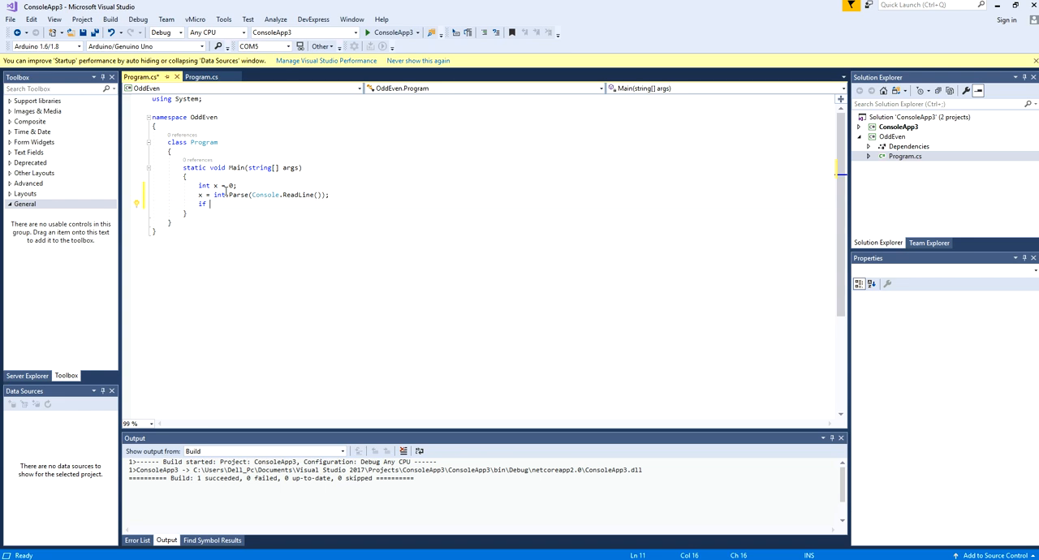
{"action": "type", "text": "()"}
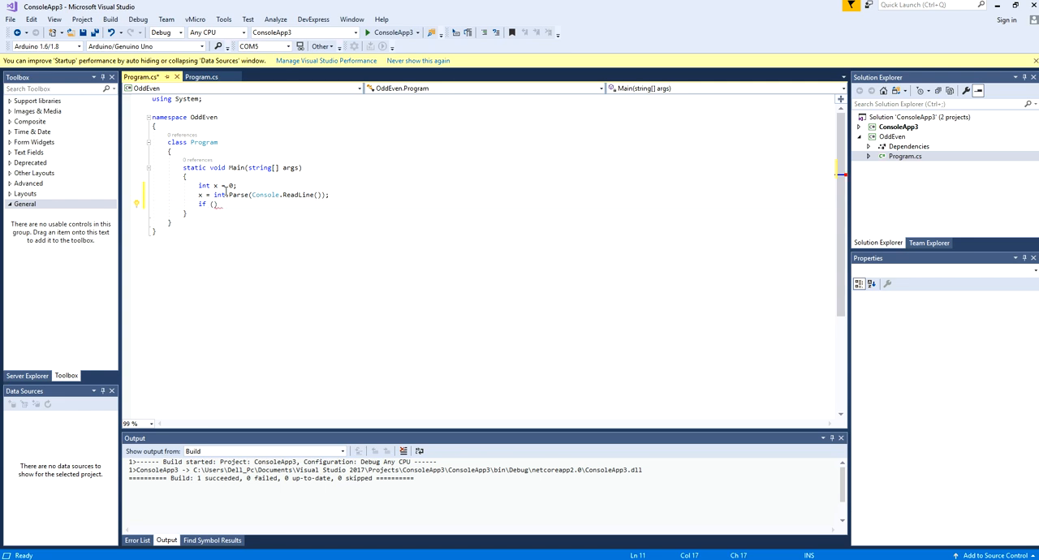
{"action": "type", "text": "x"}
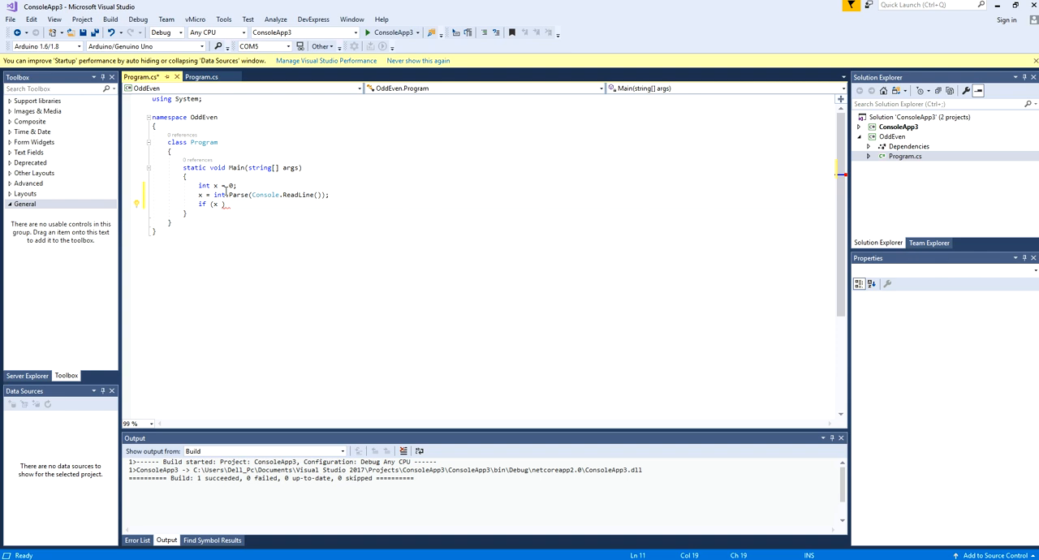
{"action": "type", "text": "%"}
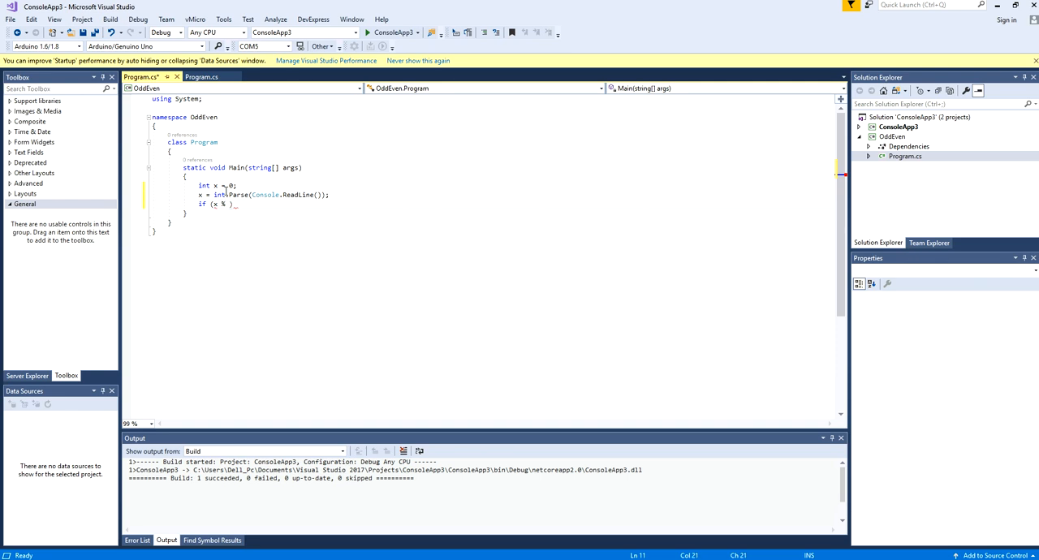
{"action": "type", "text": "2"}
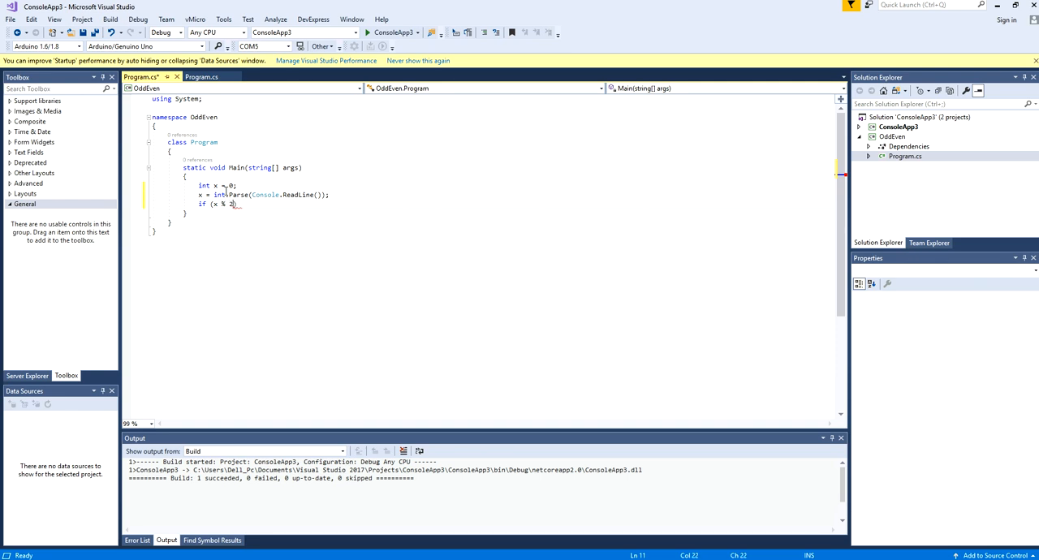
{"action": "type", "text": "==)"}
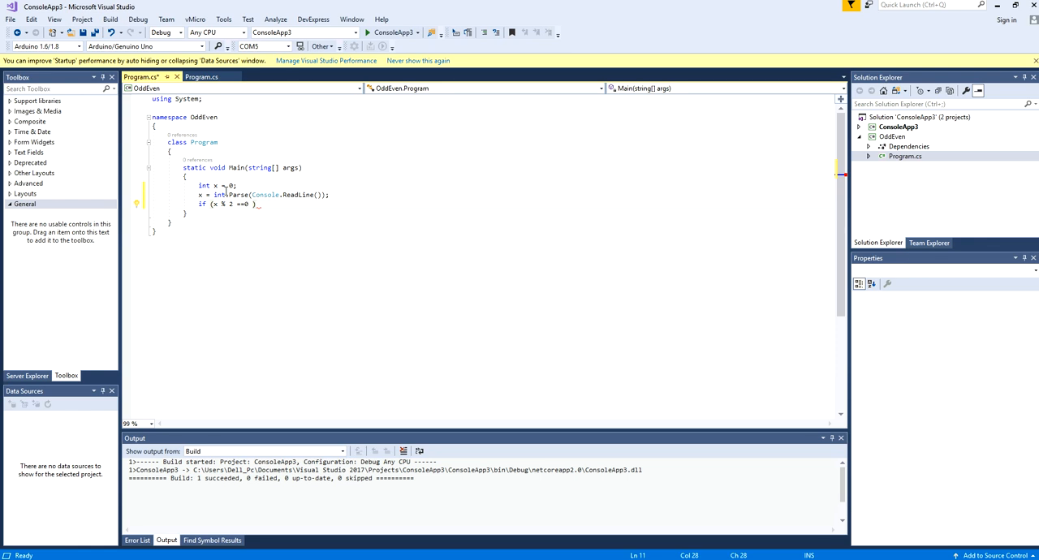
Inside the if, write Console.WriteLine(x + " is an even number");.
{"action": "type", "text": "c"}
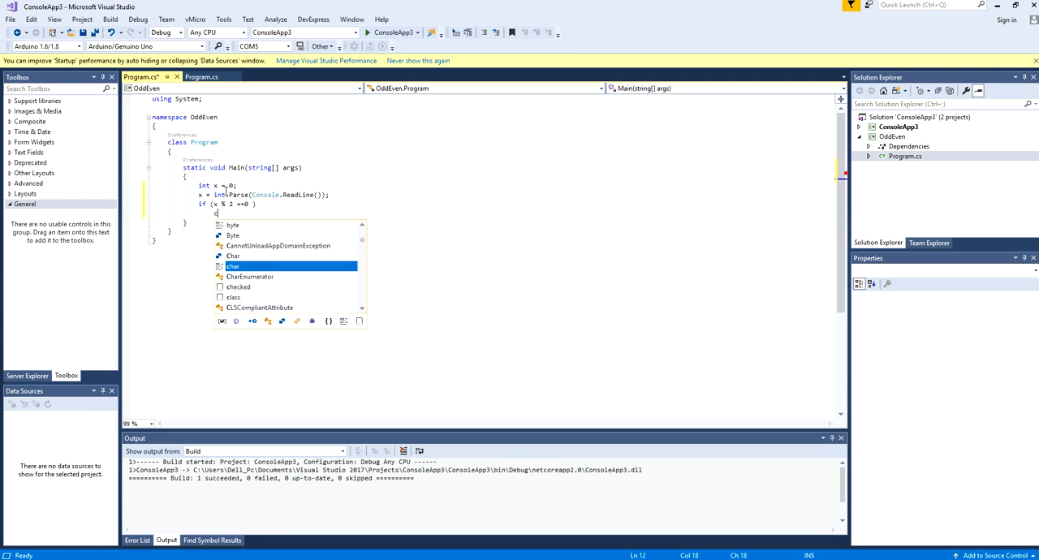
{"action": "type", "text": "on"}
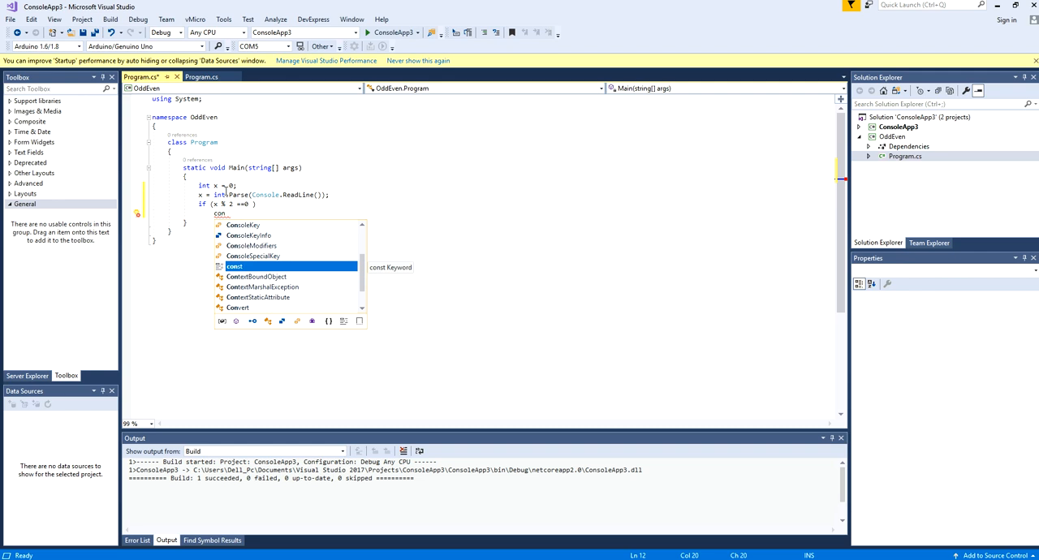
{"action": "type", "text": "s"}
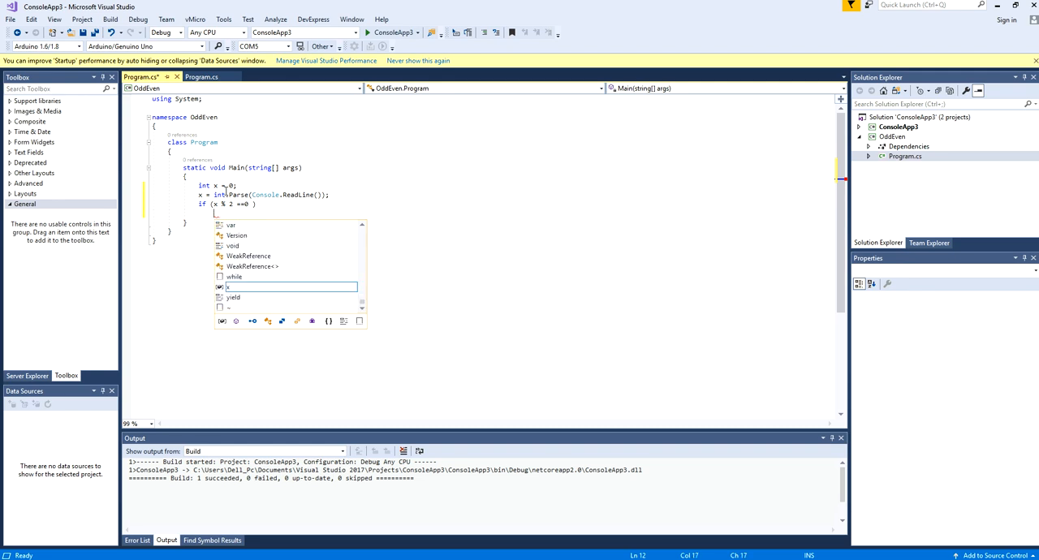
{"action": "type", "text": "Console."}
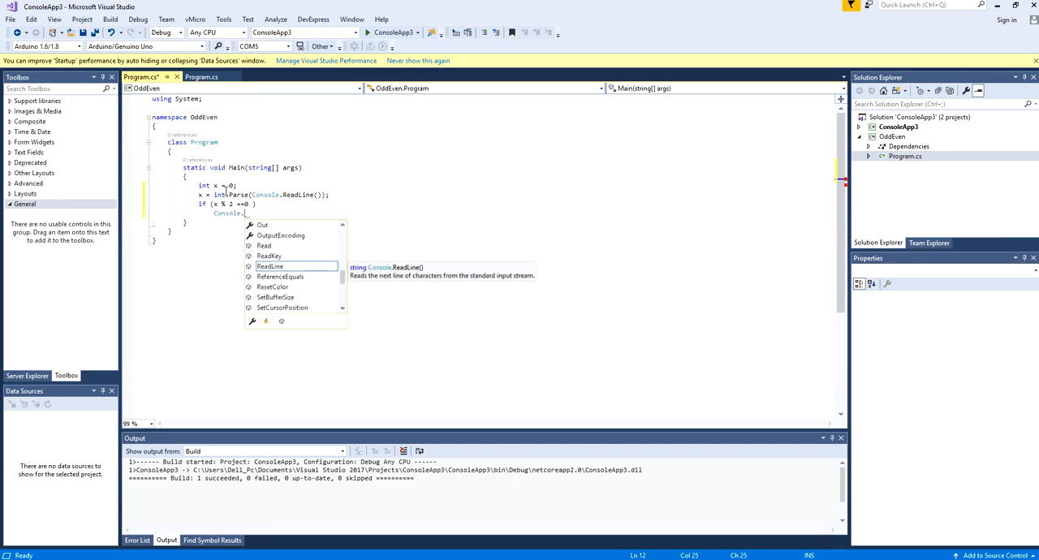
{"action": "type", "text": "WriteLine(\" \")"}
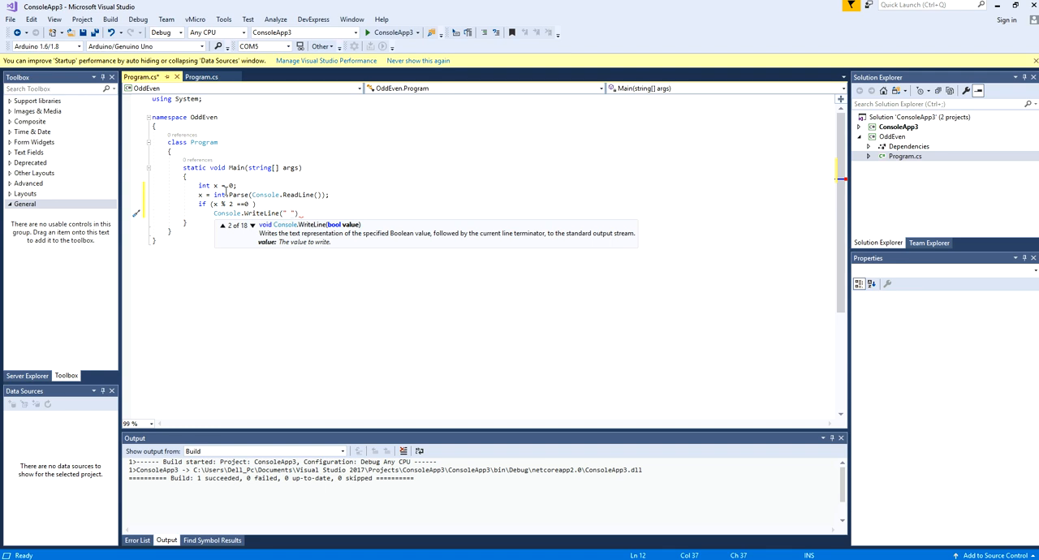
{"action": "type", "text": "x"}
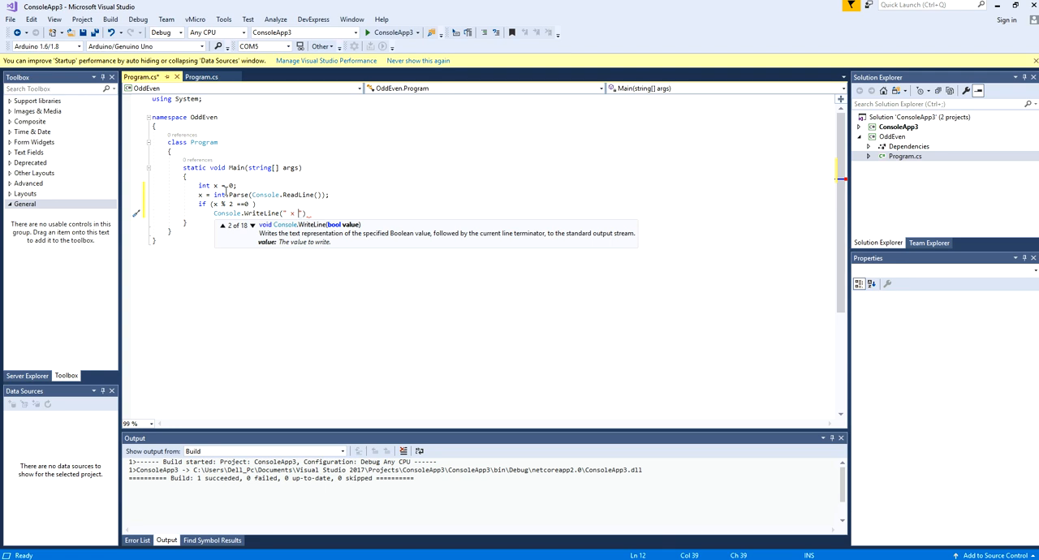
{"action": "type", "text": ")"}
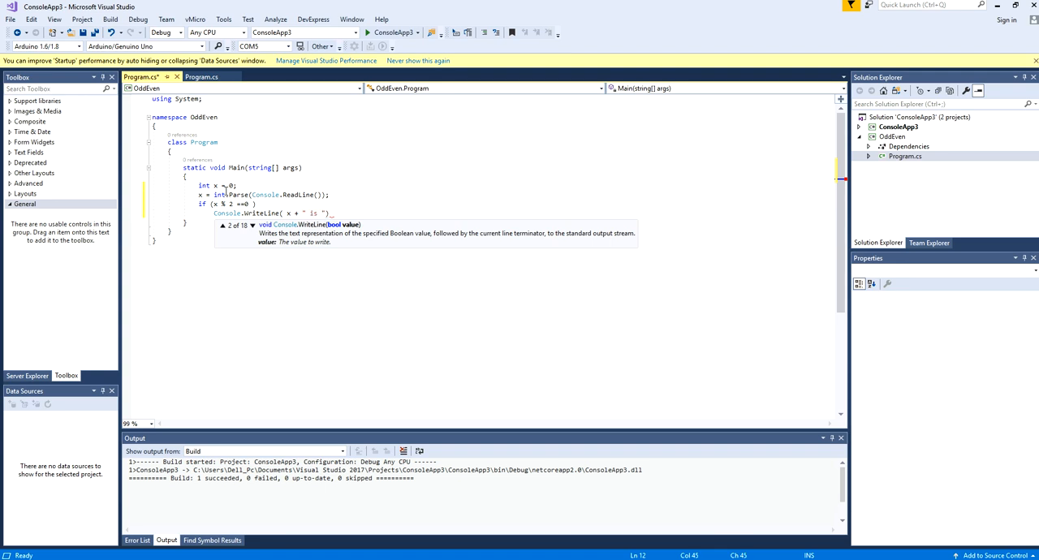
{"action": "type", "text": "an"}
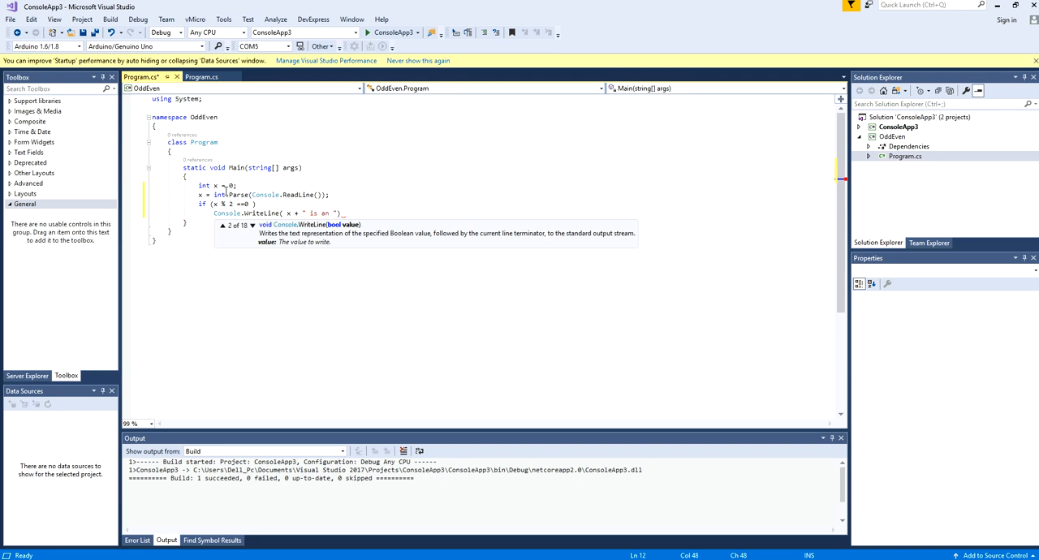
{"action": "type", "text": "eve"}
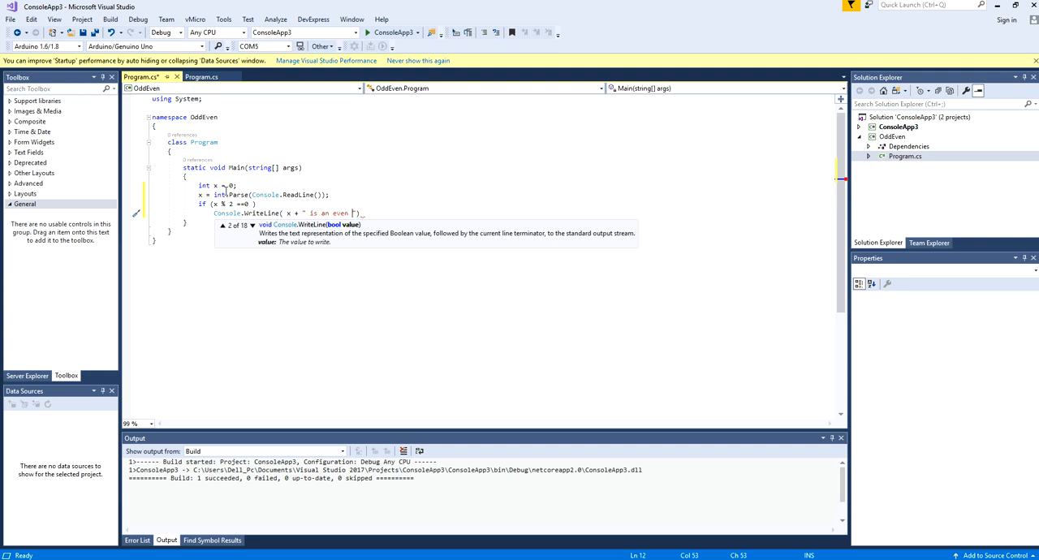
{"action": "type", "text": "number"}
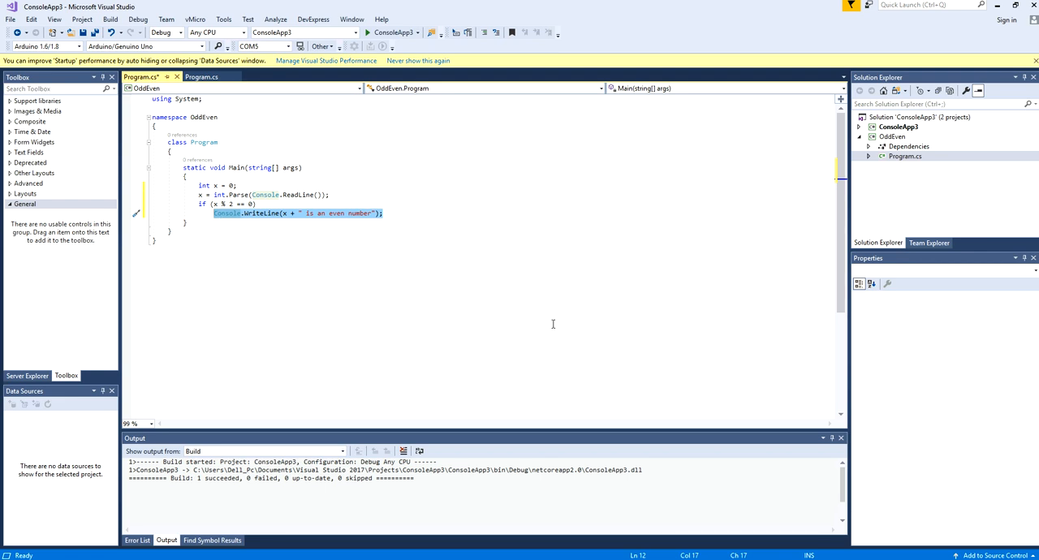
Add an else printing x + " is an ODD number" and save Program.cs.
{"action": "left_click", "coordinate": [247, 250]}
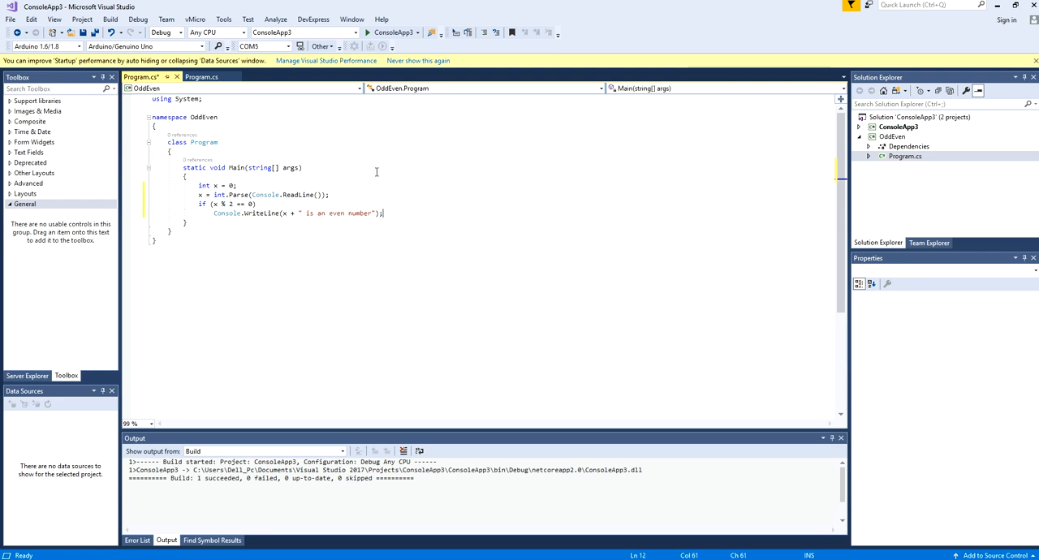
{"action": "type", "text": "else"}
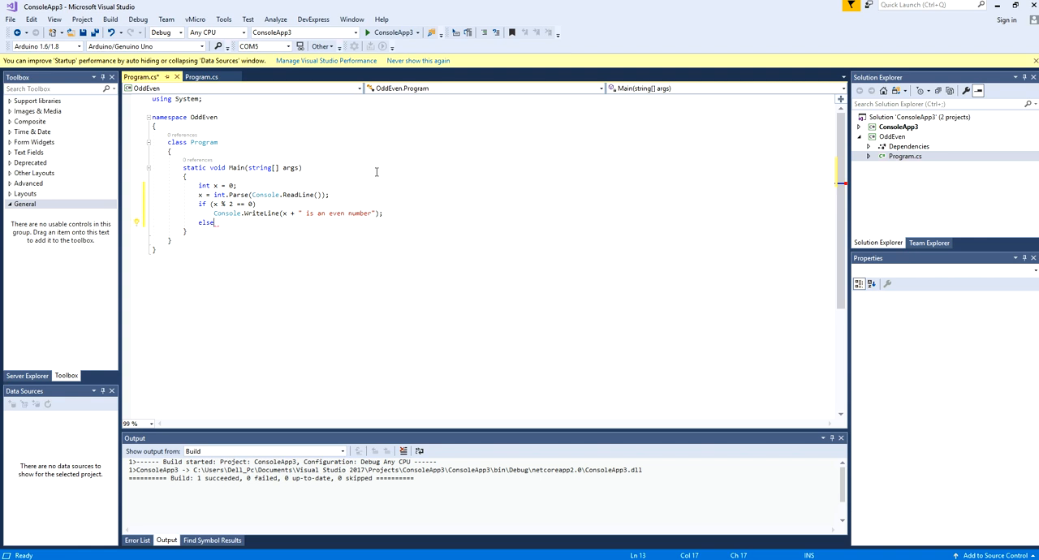
{"action": "type", "text": "Console.WriteLine(x + \" is an even number\");"}
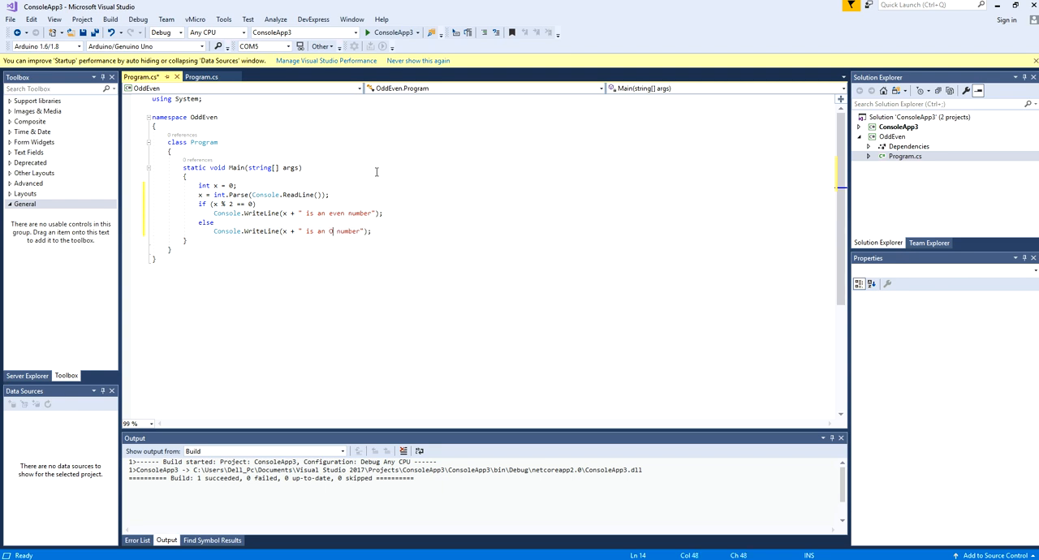
{"action": "type", "text": "DD"}
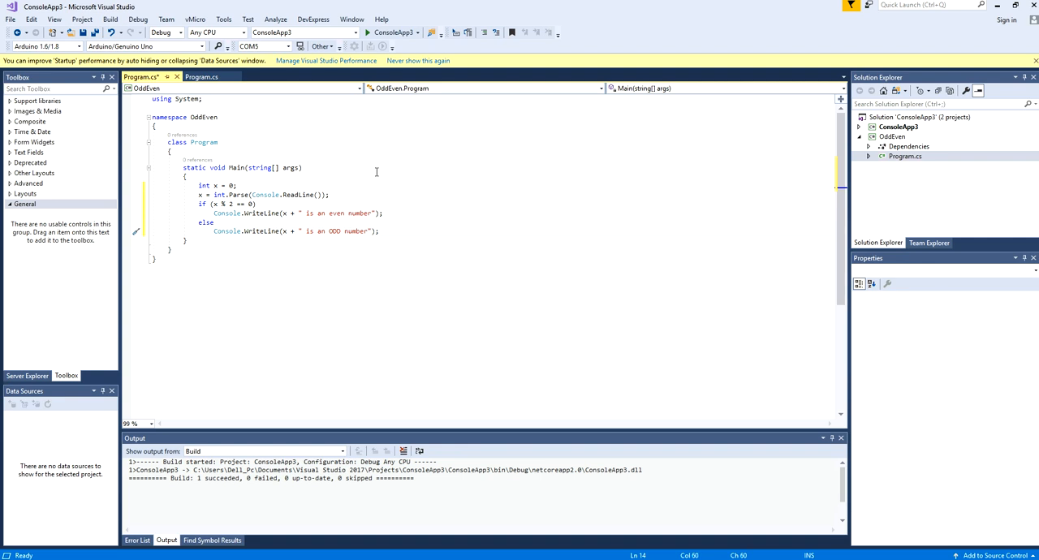
{"action": "left_click", "coordinate": [367, 32]}
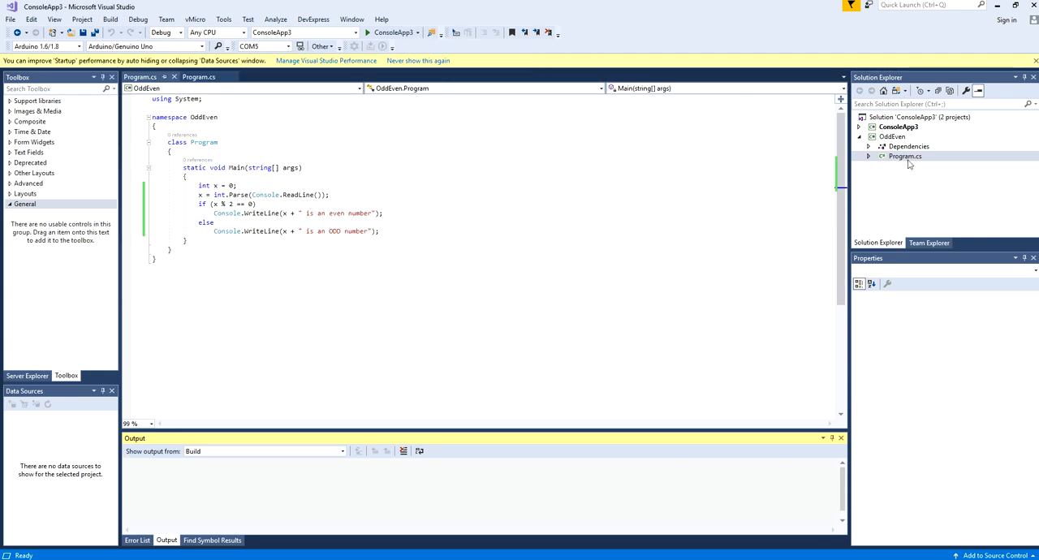
Build OddEven from its Solution Explorer context menu, getting 1 succeeded, 0 failed.
{"action": "left_click", "coordinate": [891, 136]}
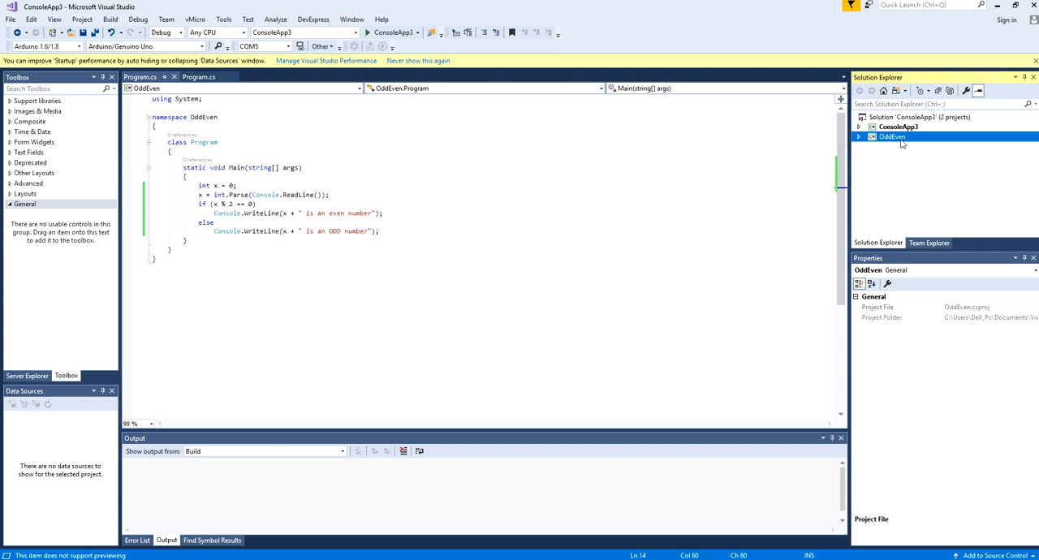
{"action": "left_click", "coordinate": [858, 137]}
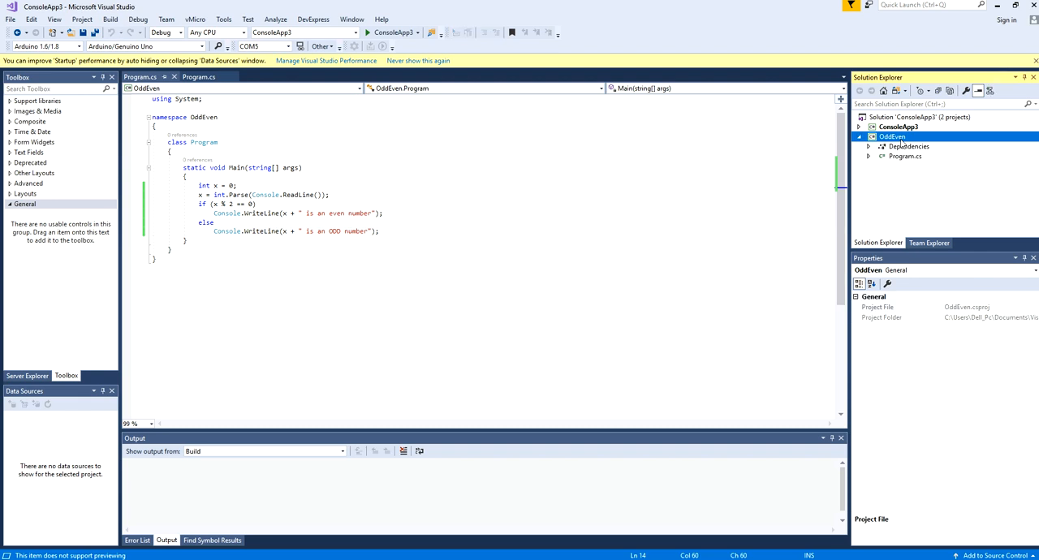
{"action": "right_click", "coordinate": [891, 136]}
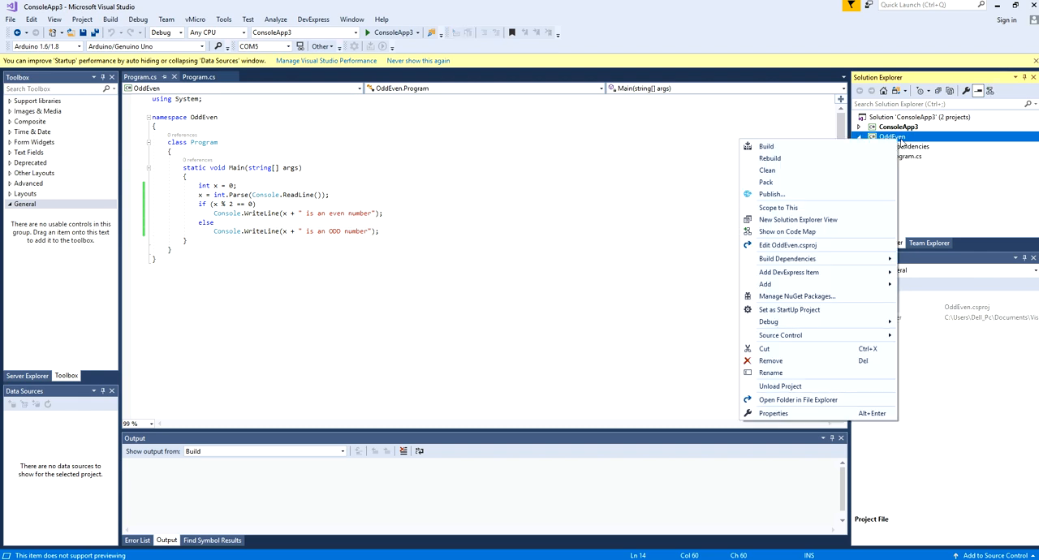
{"action": "mouse_move", "coordinate": [816, 281]}
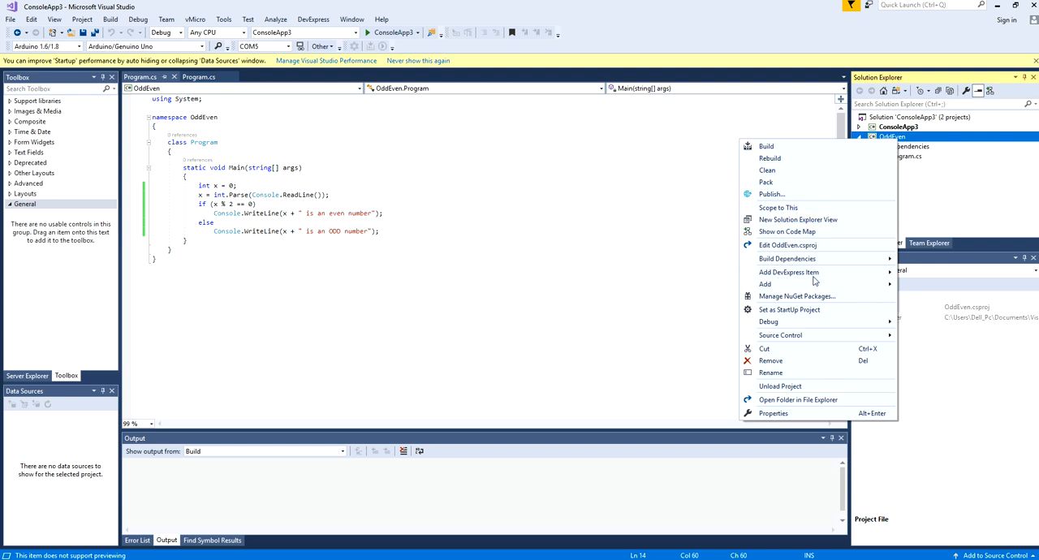
{"action": "left_click", "coordinate": [766, 146]}
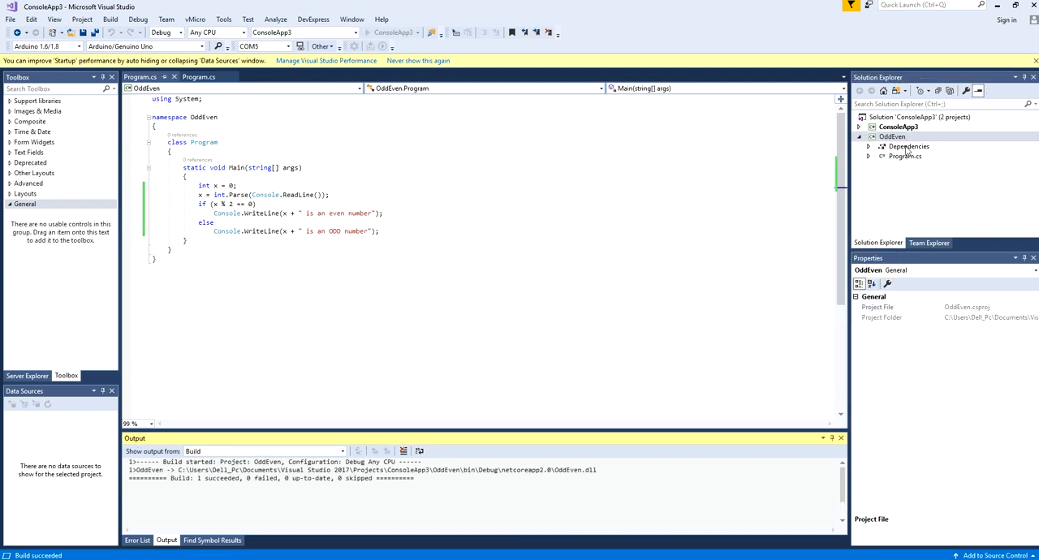
{"action": "right_click", "coordinate": [891, 137]}
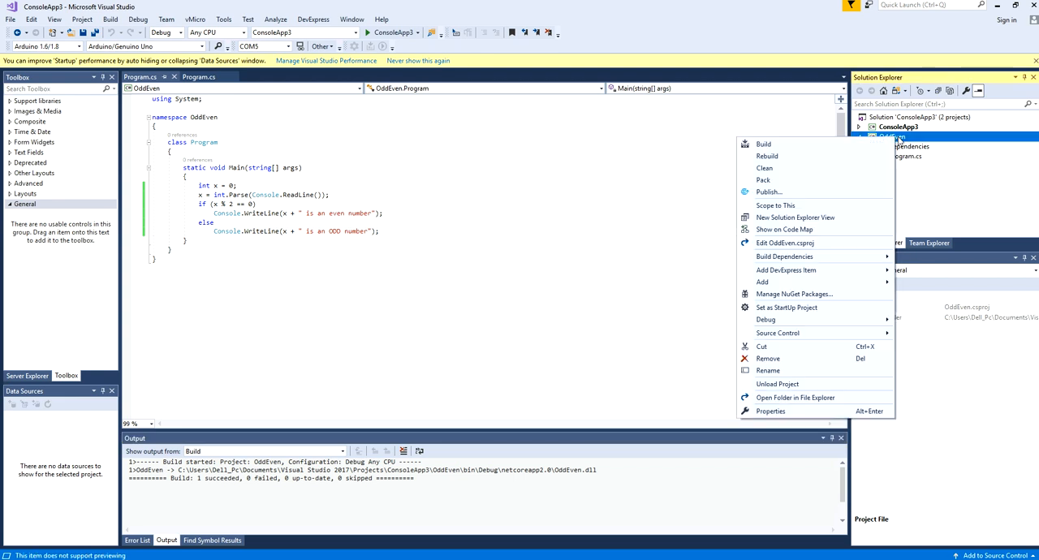
{"action": "mouse_move", "coordinate": [761, 282]}
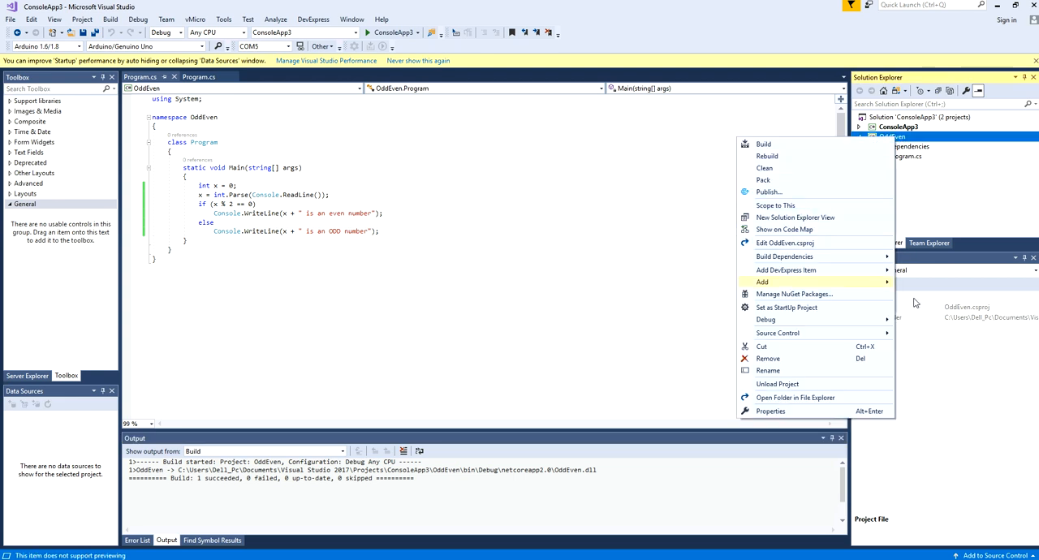
{"action": "mouse_move", "coordinate": [795, 397]}
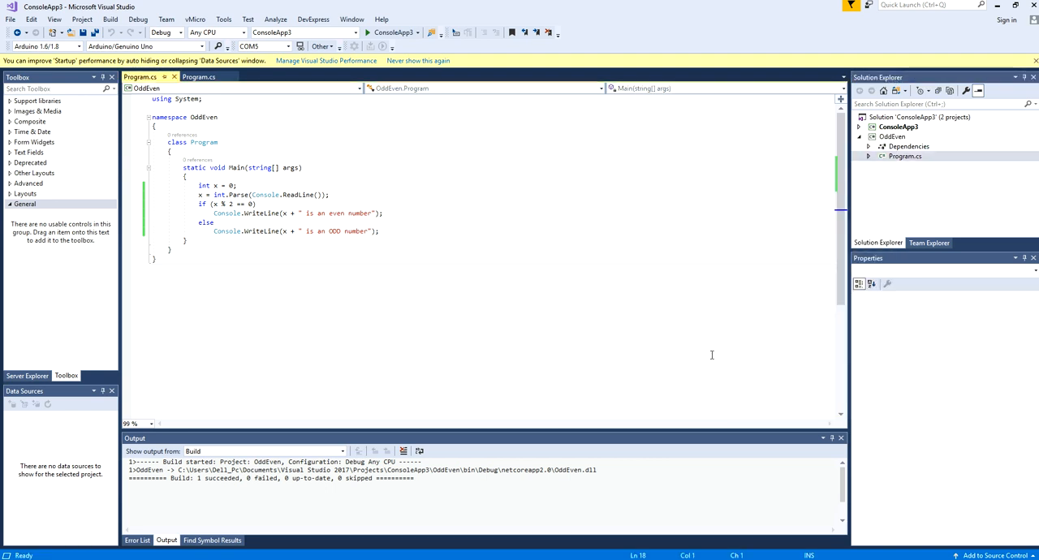
Check the Build and Debug menus, then remove ConsoleApp3, leaving OddEven as startup project.
{"action": "left_click", "coordinate": [110, 19]}
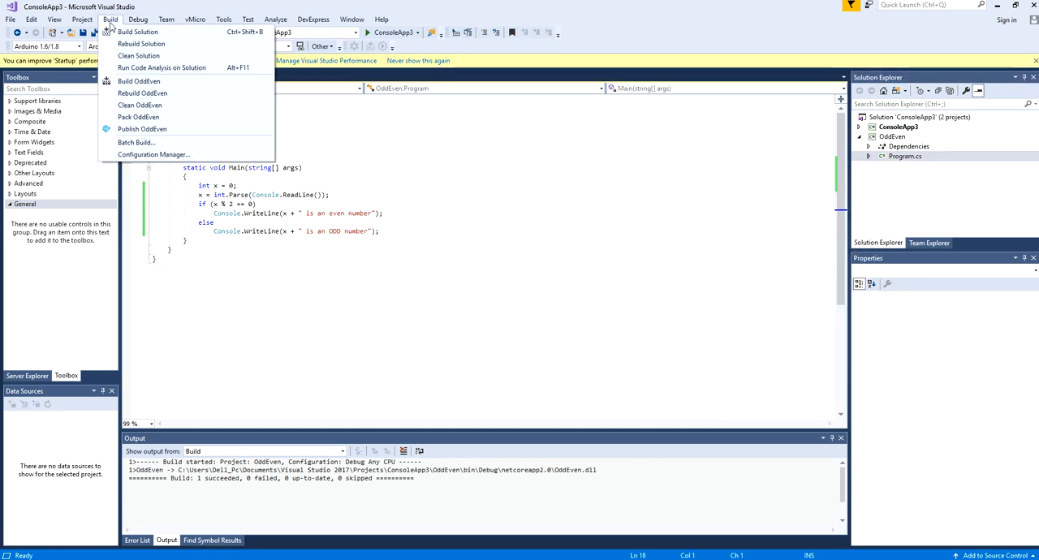
{"action": "mouse_move", "coordinate": [141, 43]}
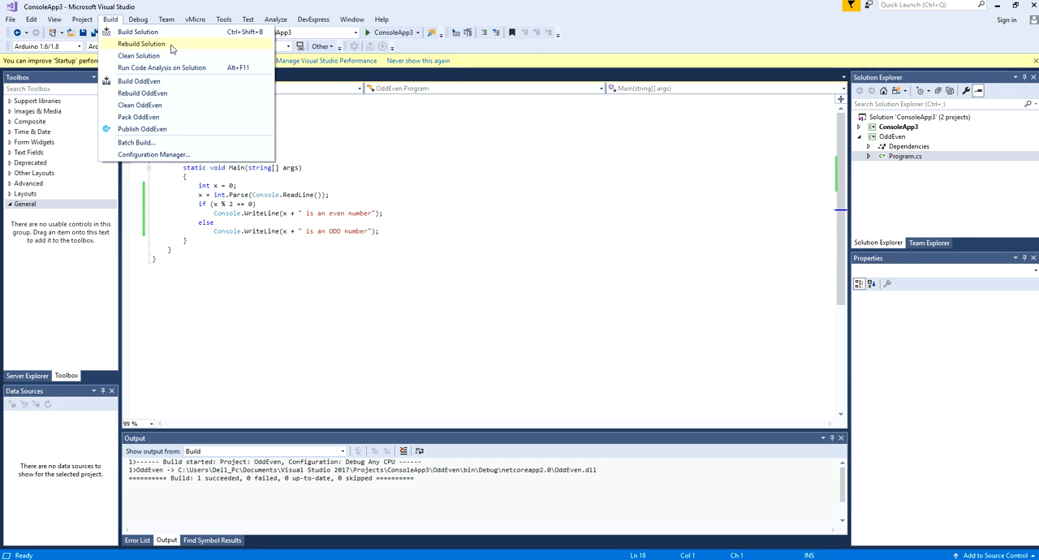
{"action": "left_click", "coordinate": [136, 18]}
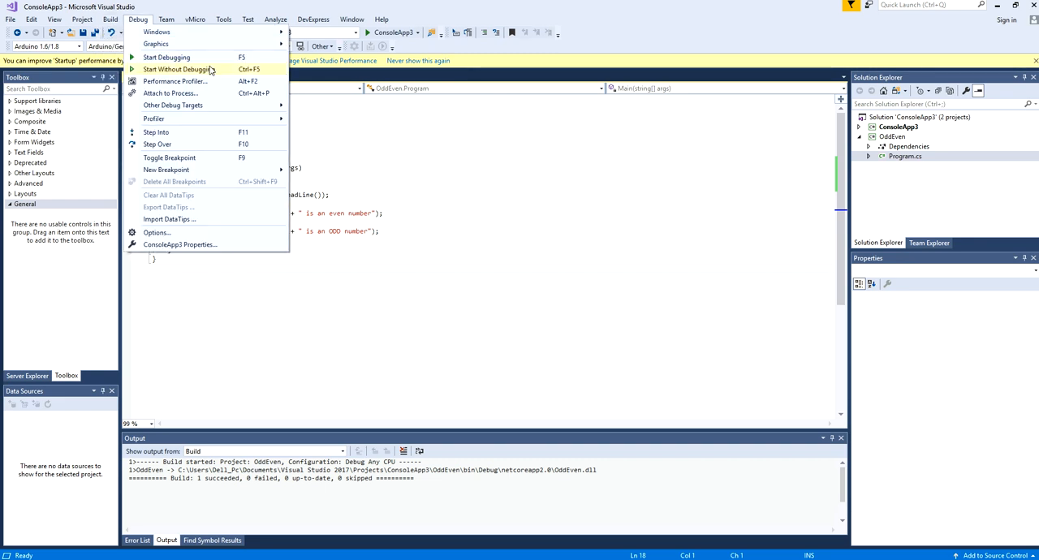
{"action": "left_click", "coordinate": [176, 69]}
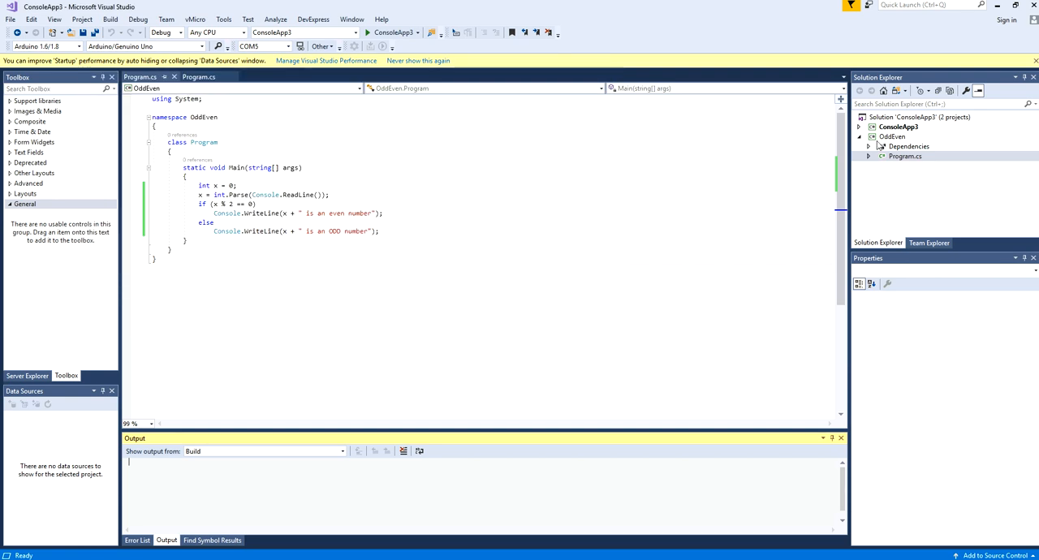
{"action": "right_click", "coordinate": [898, 128]}
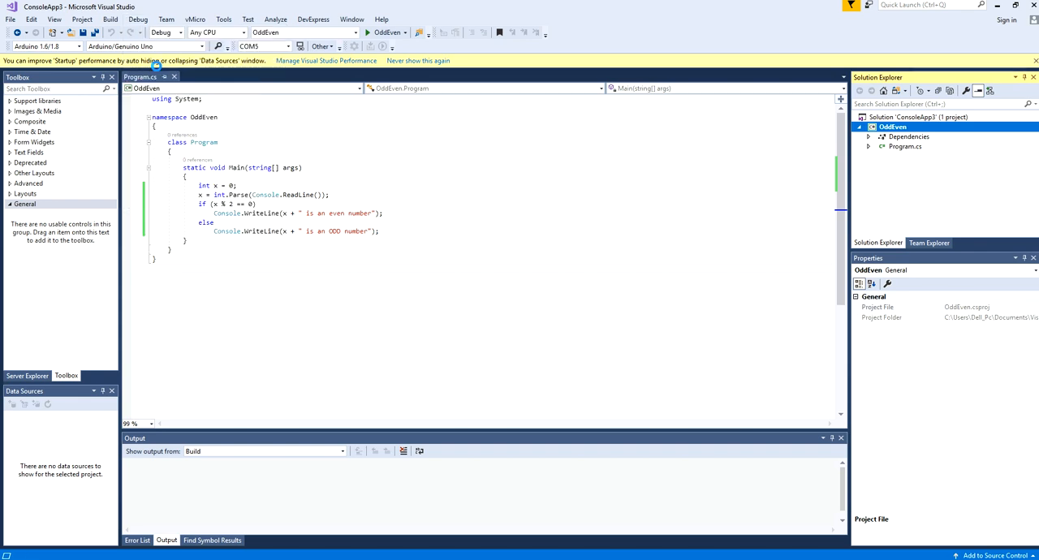
Run OddEven, enter 10 in the console, then launch the program again.
{"action": "left_click", "coordinate": [367, 31]}
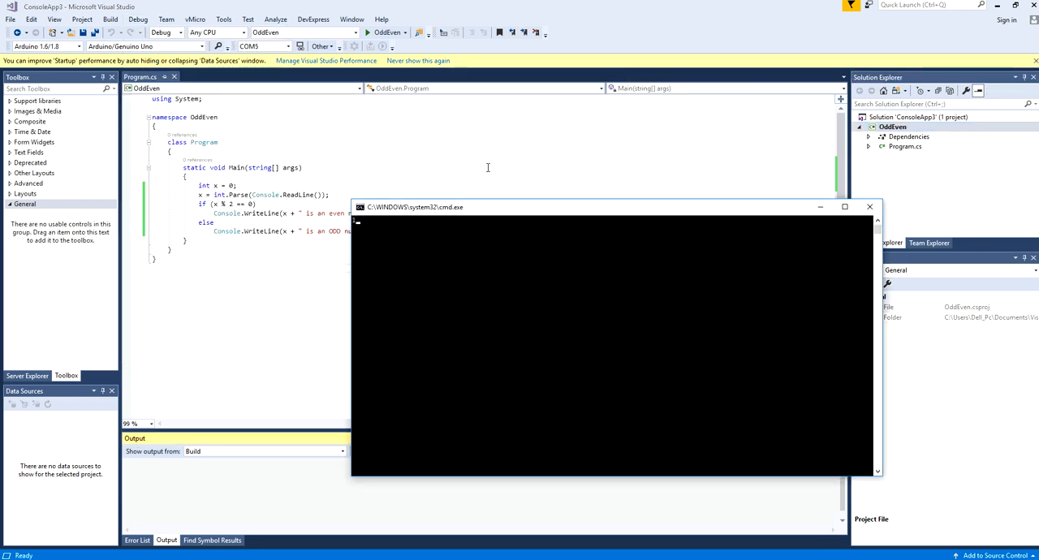
{"action": "type", "text": "10"}
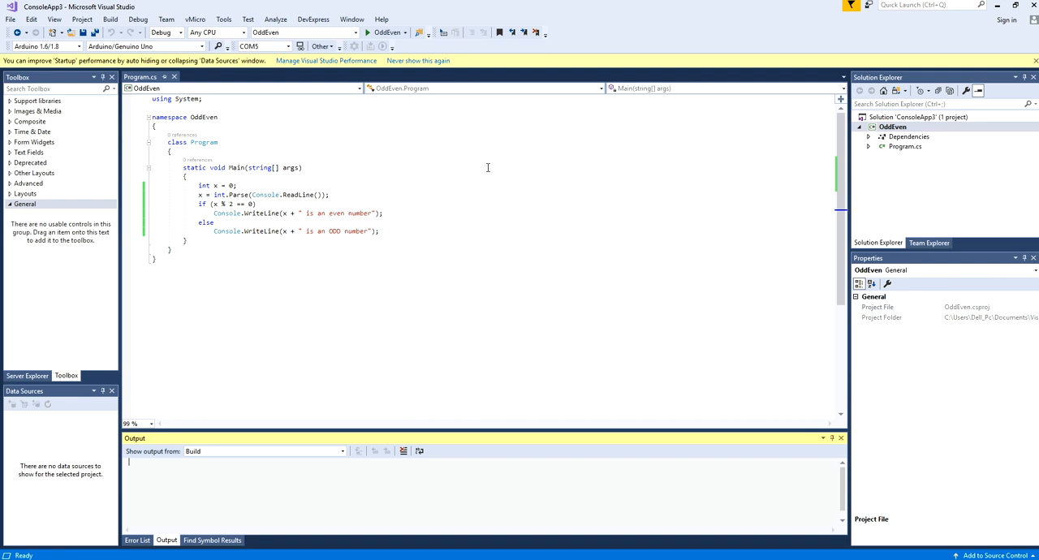
{"action": "left_click", "coordinate": [366, 31]}
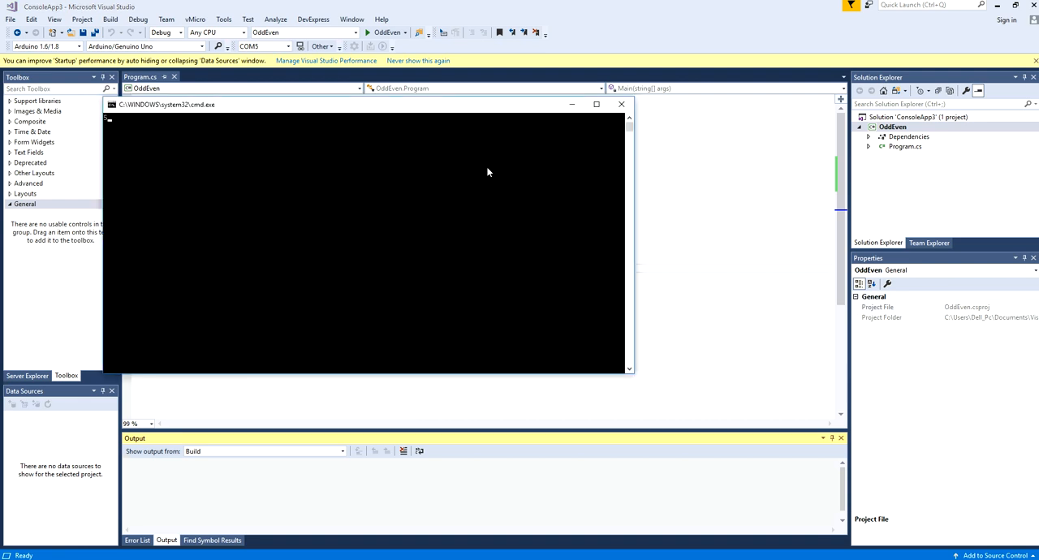